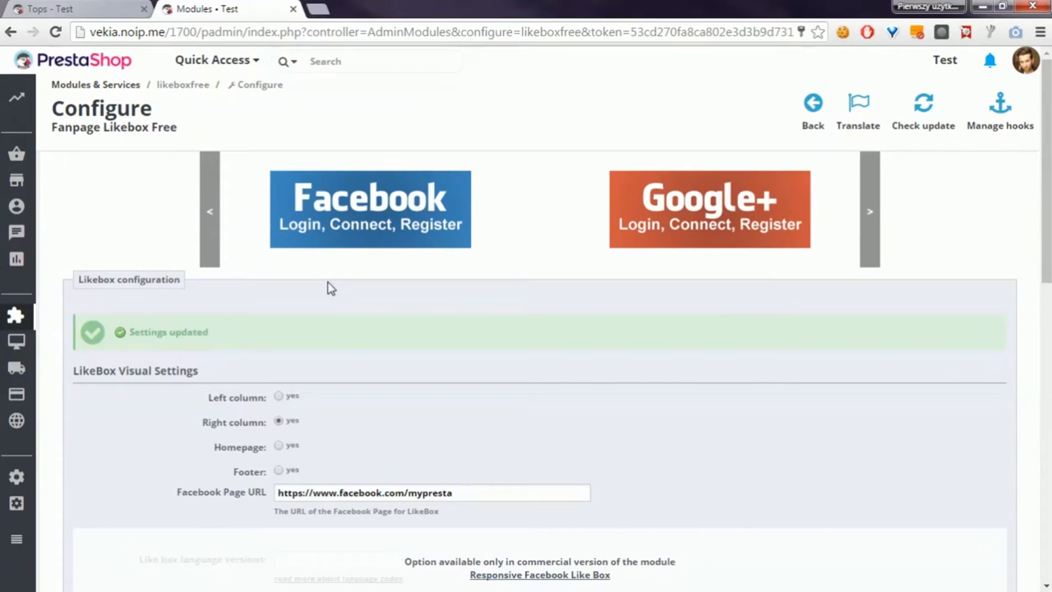
mouse_move(327, 295)
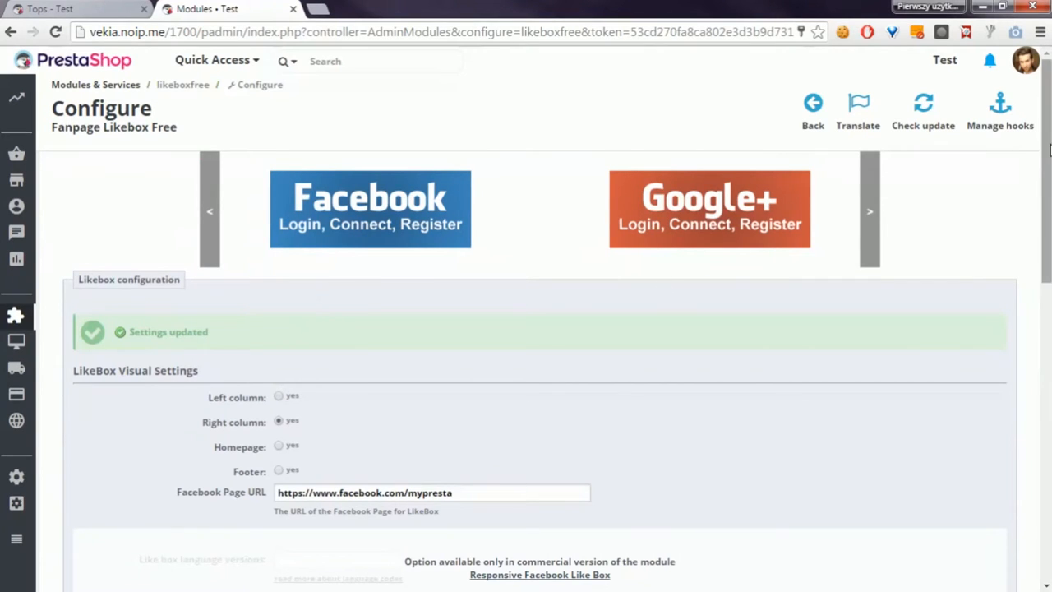
mouse_move(1039, 141)
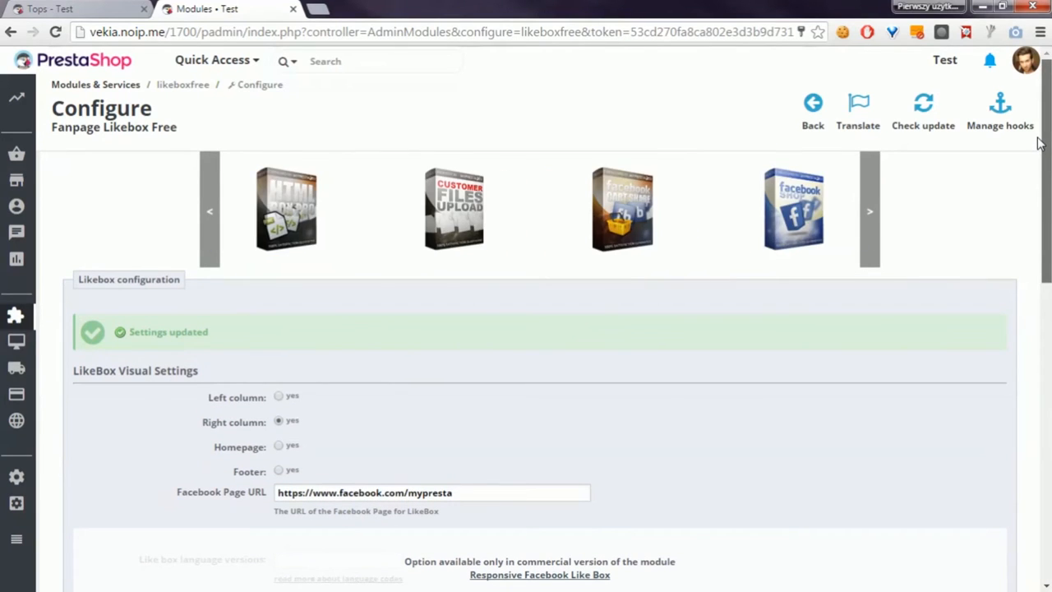
Check the storefront Tops page, scrolling through it to look for the like box
scroll("down", 3)
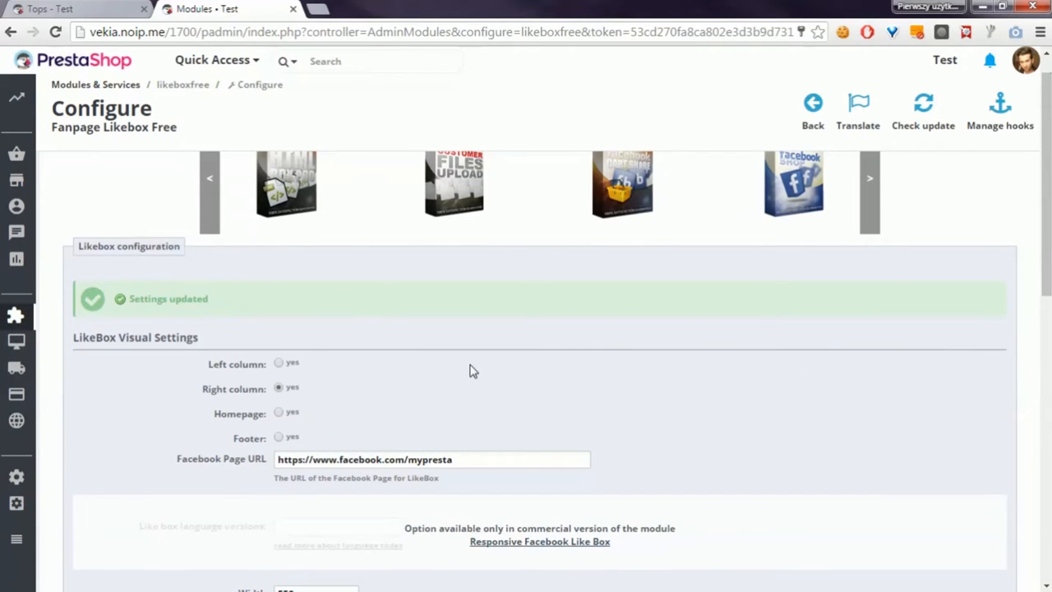
scroll("down", 3)
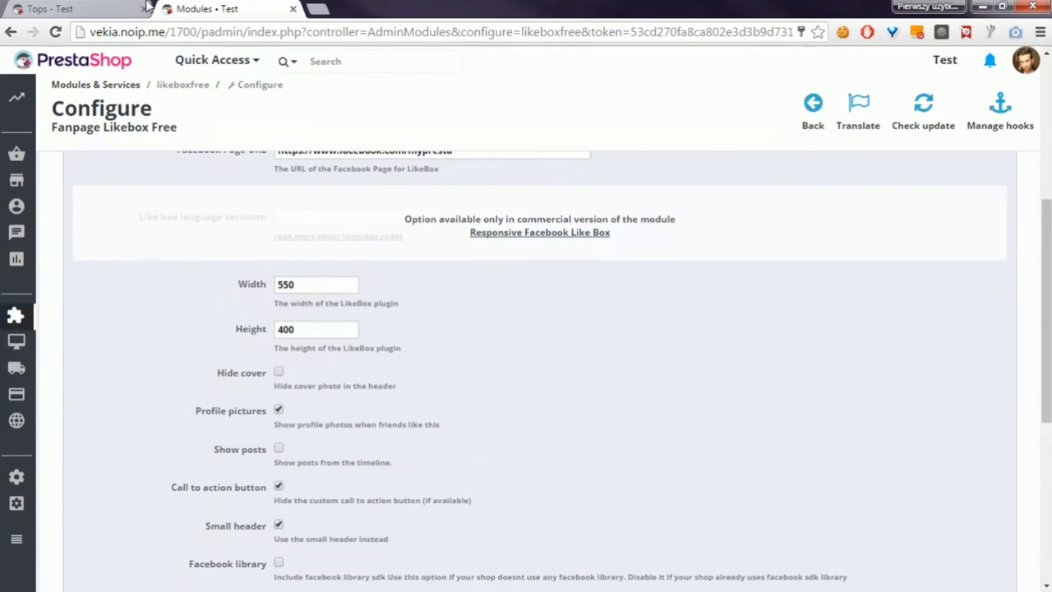
left_click(50, 10)
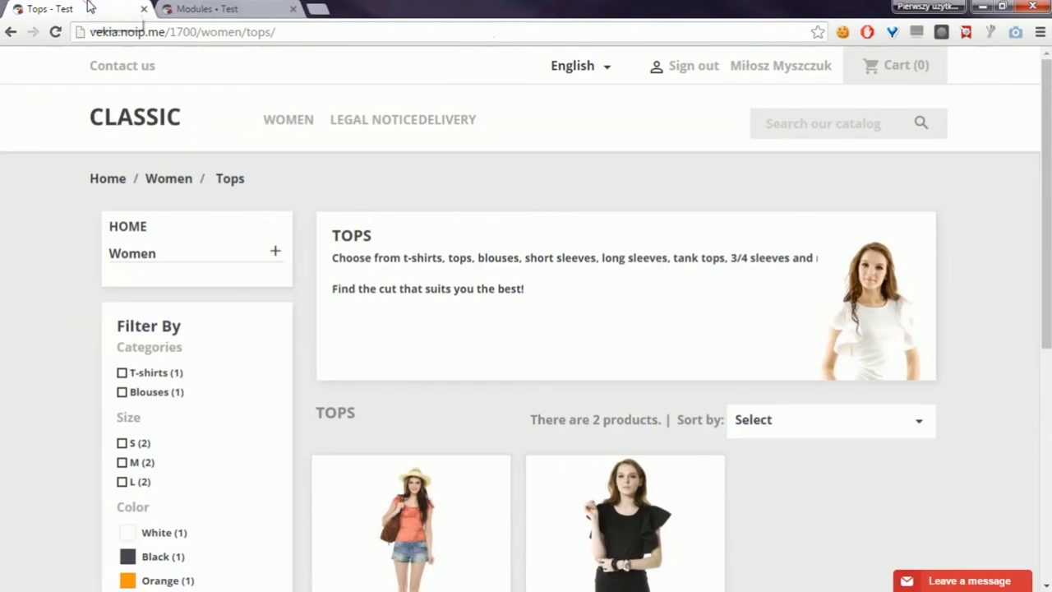
scroll("down", 3)
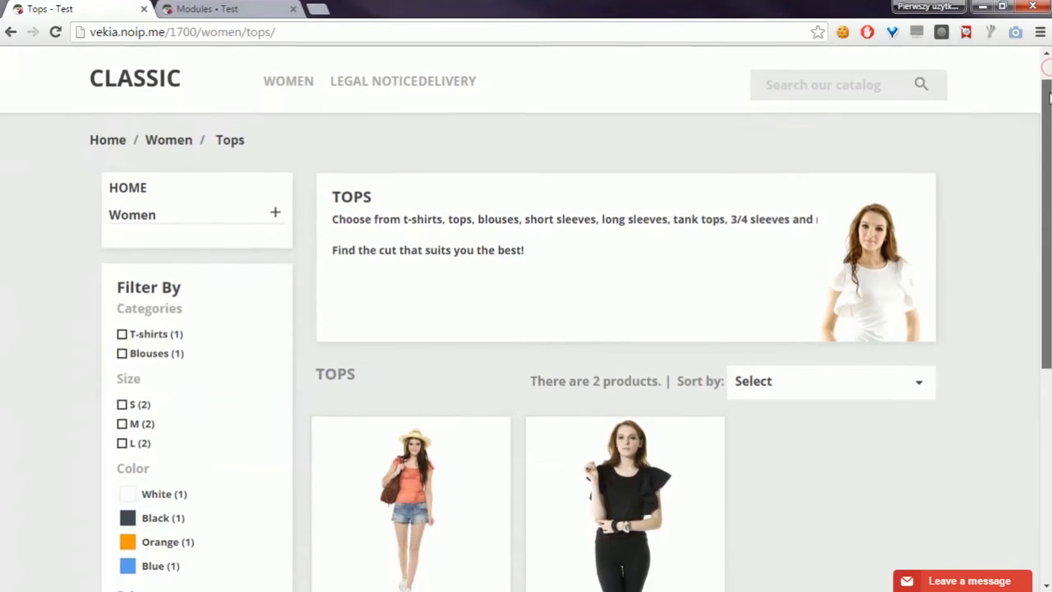
scroll("down", 3)
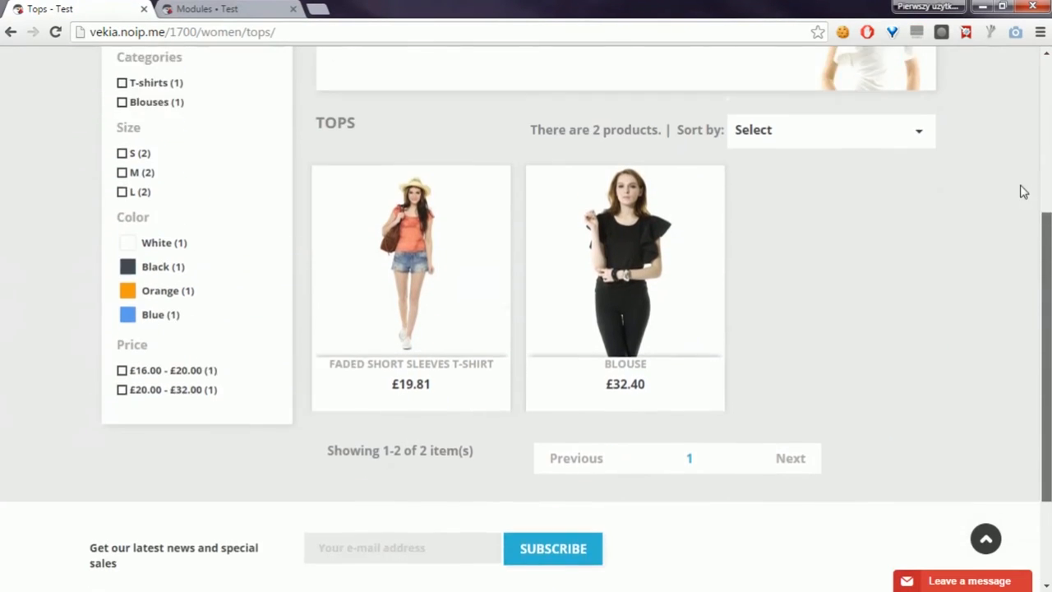
scroll("up", 3)
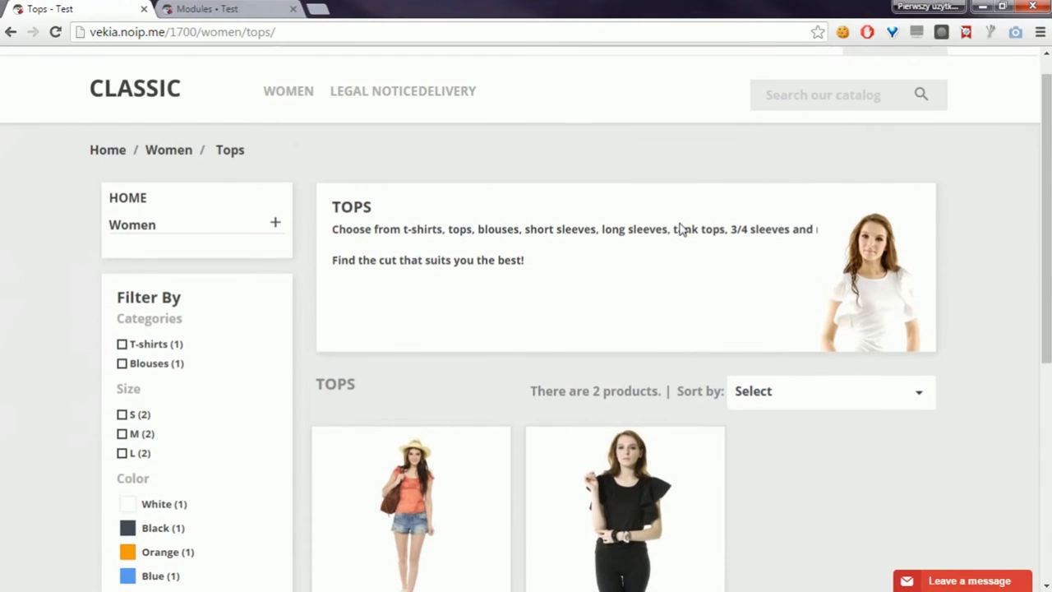
scroll("down", 3)
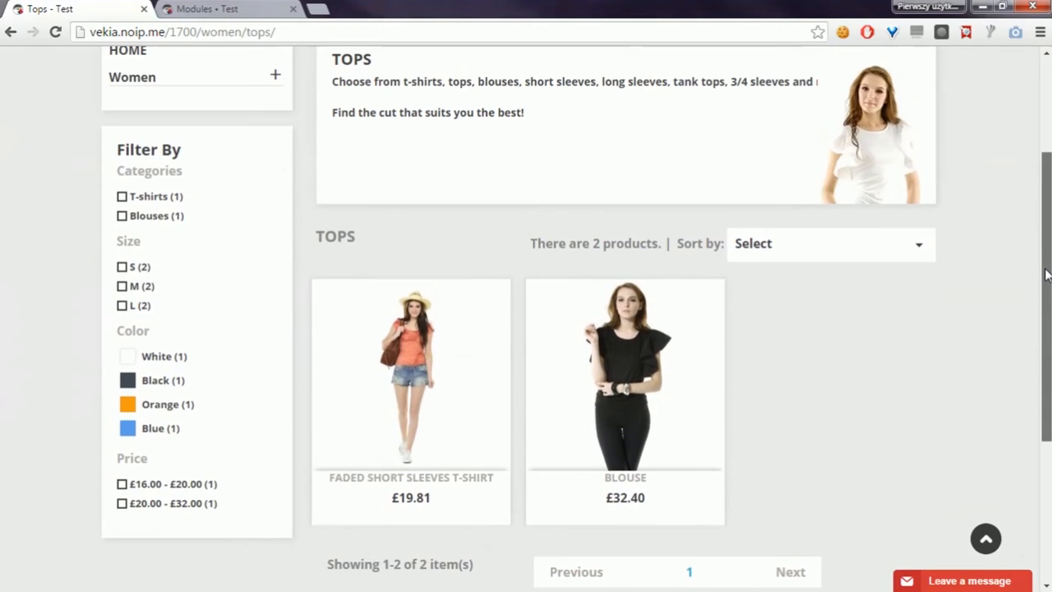
scroll("down", 3)
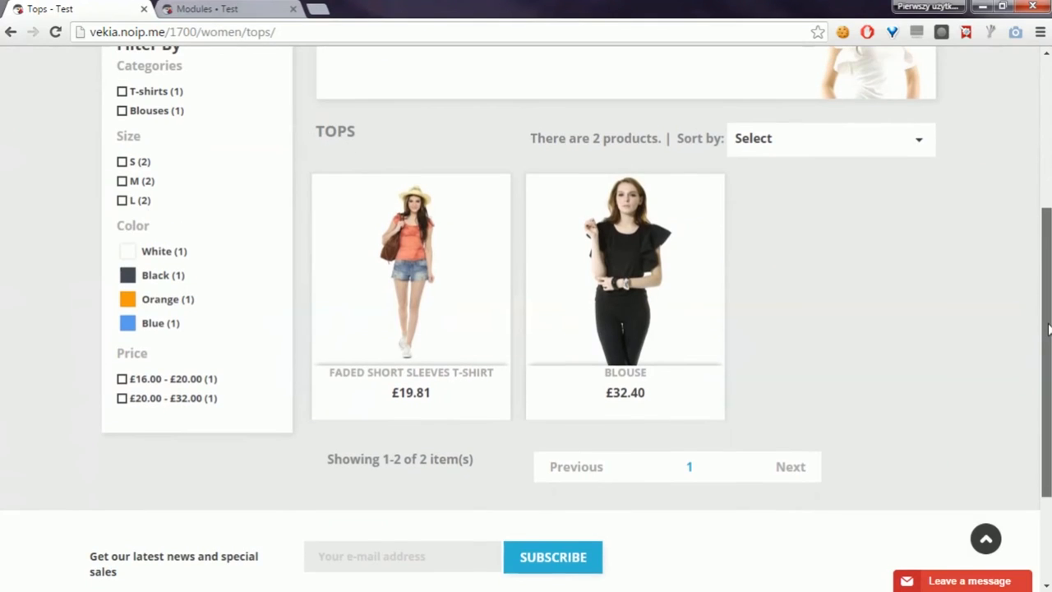
scroll("down", 3)
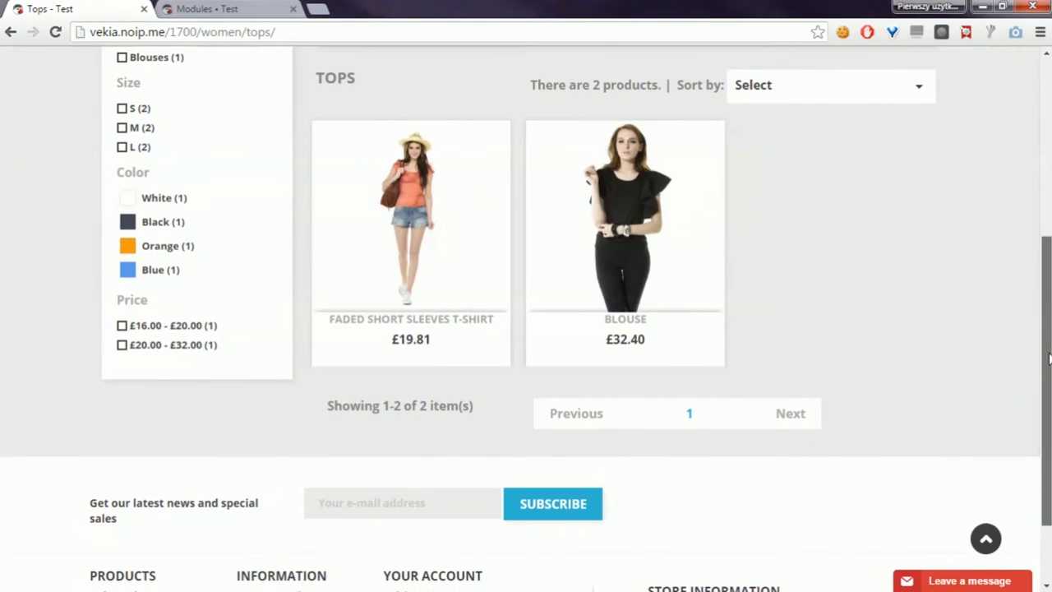
scroll("down", 3)
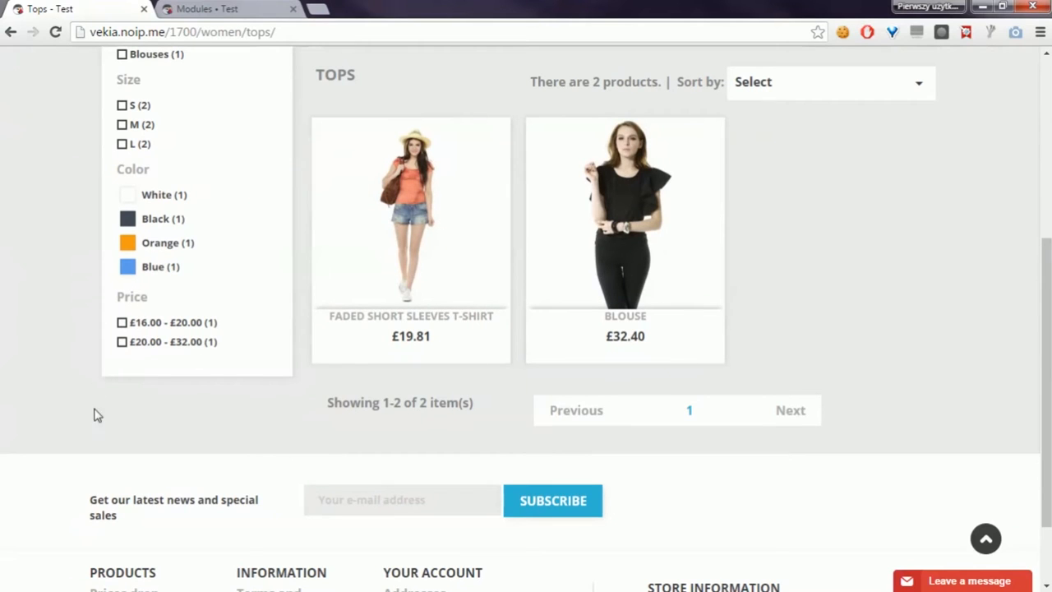
Set the like box to the left column in the module configuration and save the settings
left_click(205, 10)
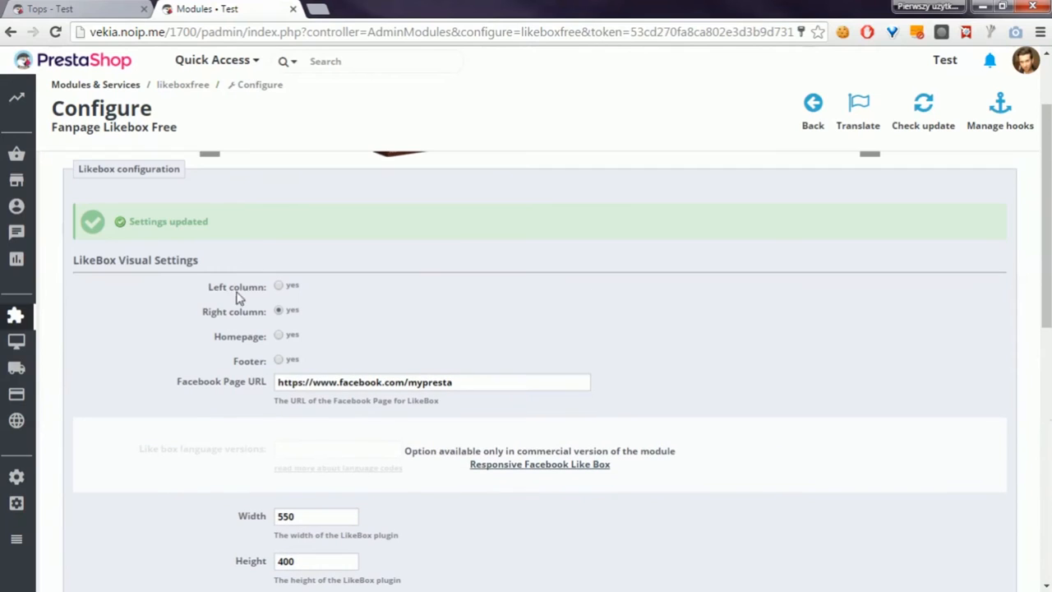
left_click(280, 286)
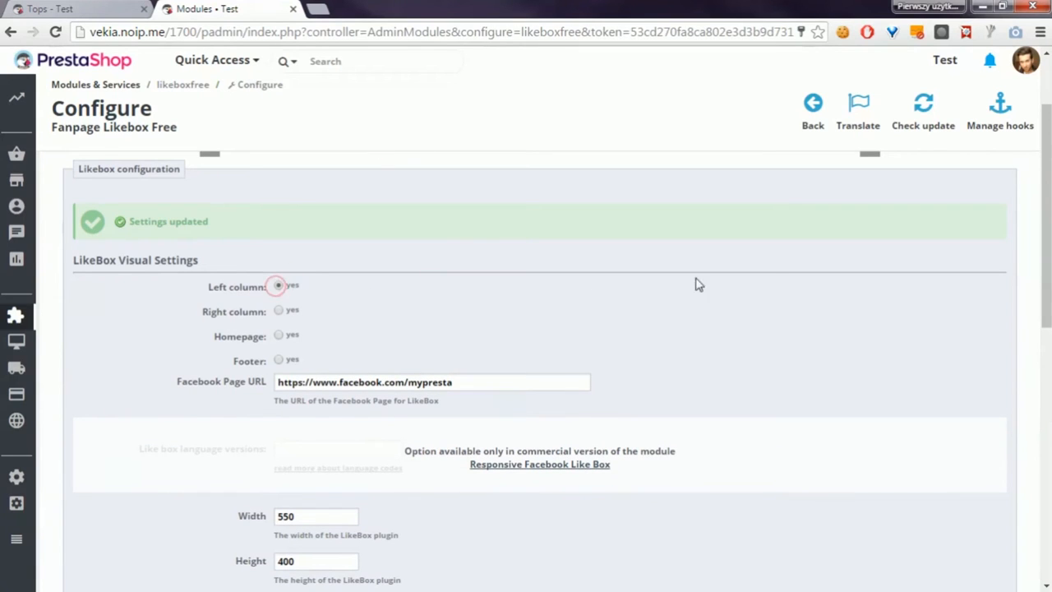
scroll("down", 3)
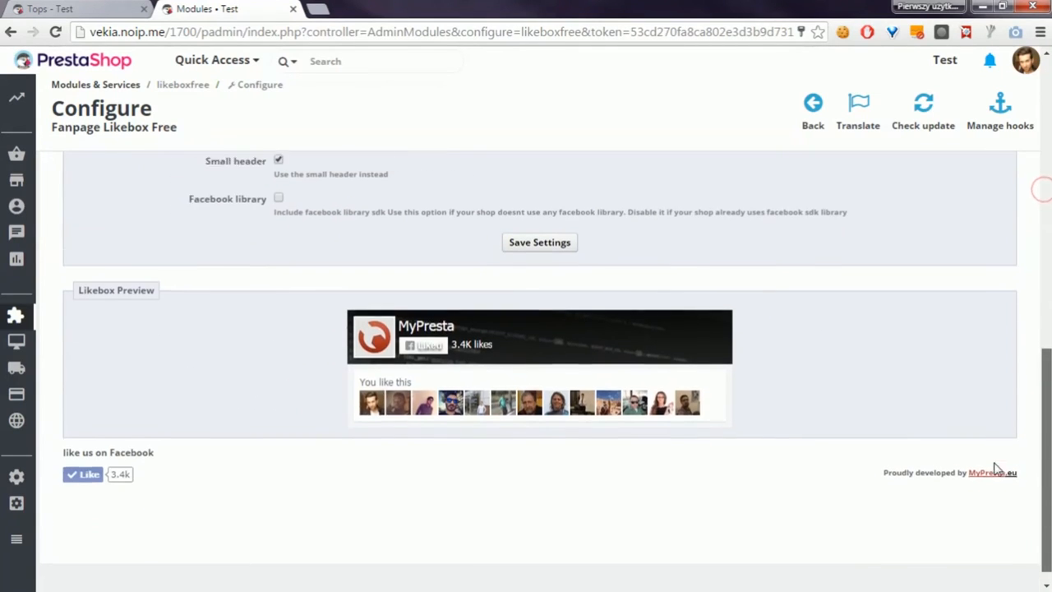
left_click(74, 10)
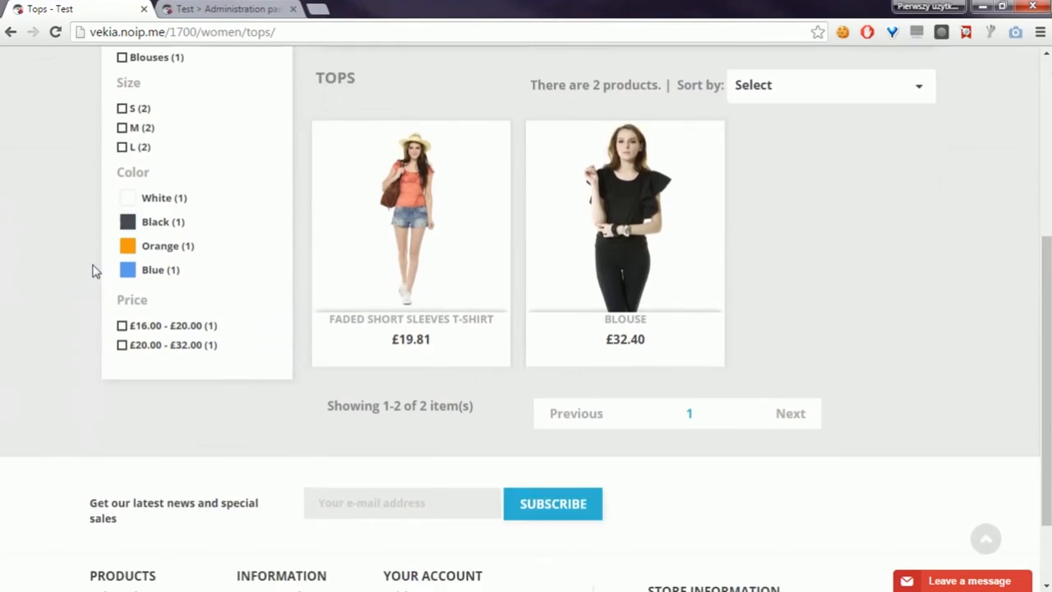
Reload the storefront Tops page so the Facebook like box appears in its left column
scroll("down", 3)
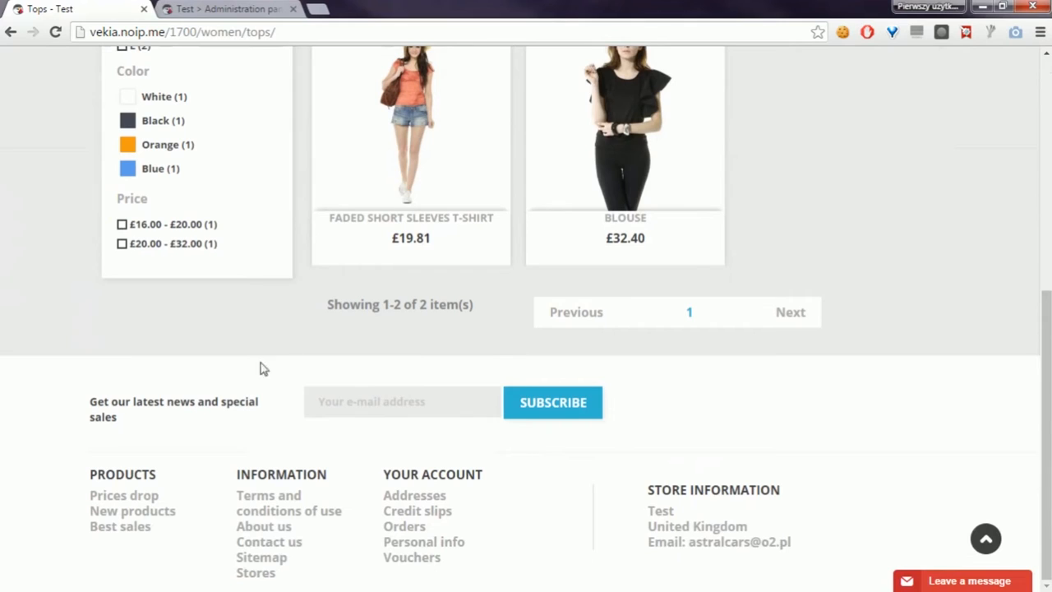
left_click(55, 31)
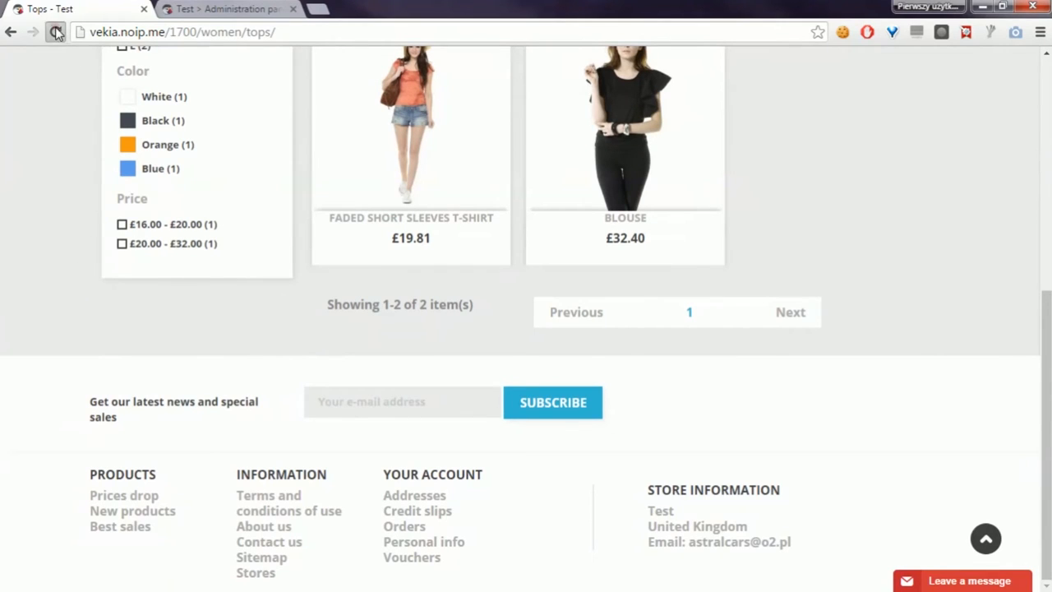
left_click(56, 32)
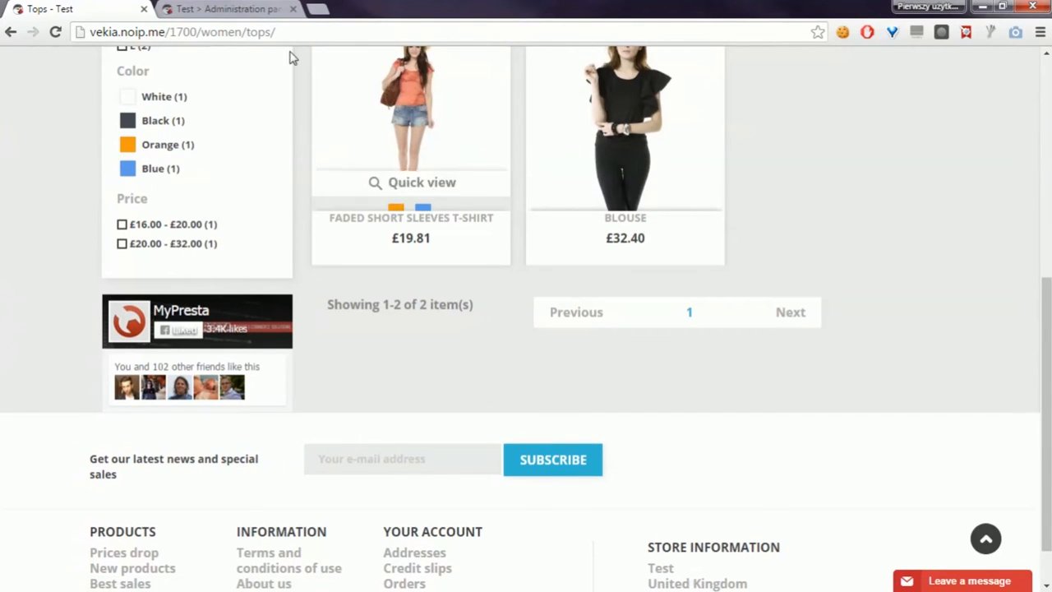
scroll("down", 3)
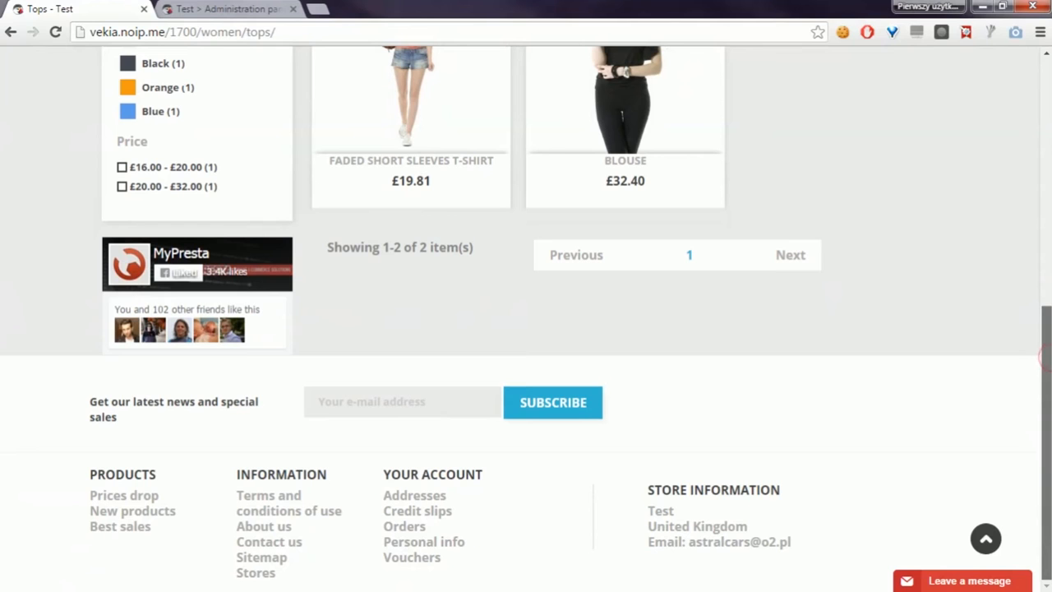
mouse_move(596, 500)
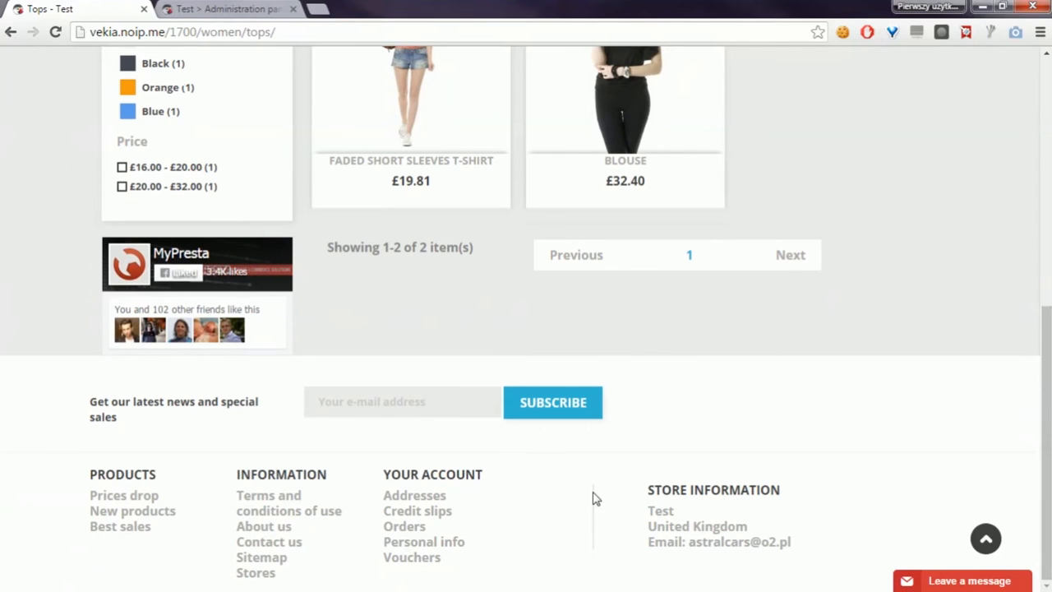
scroll("up", 3)
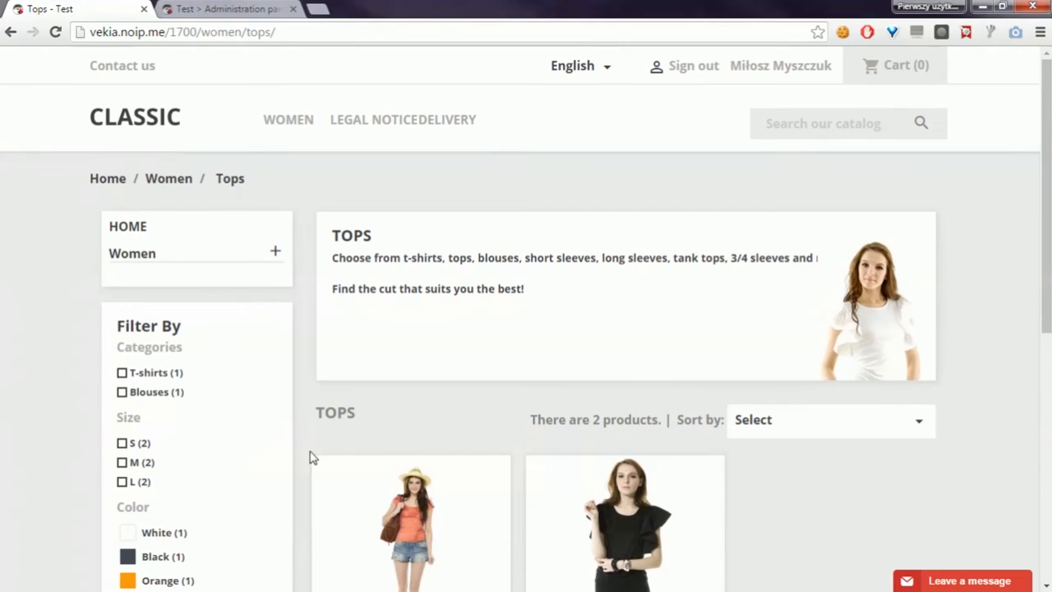
scroll("down", 3)
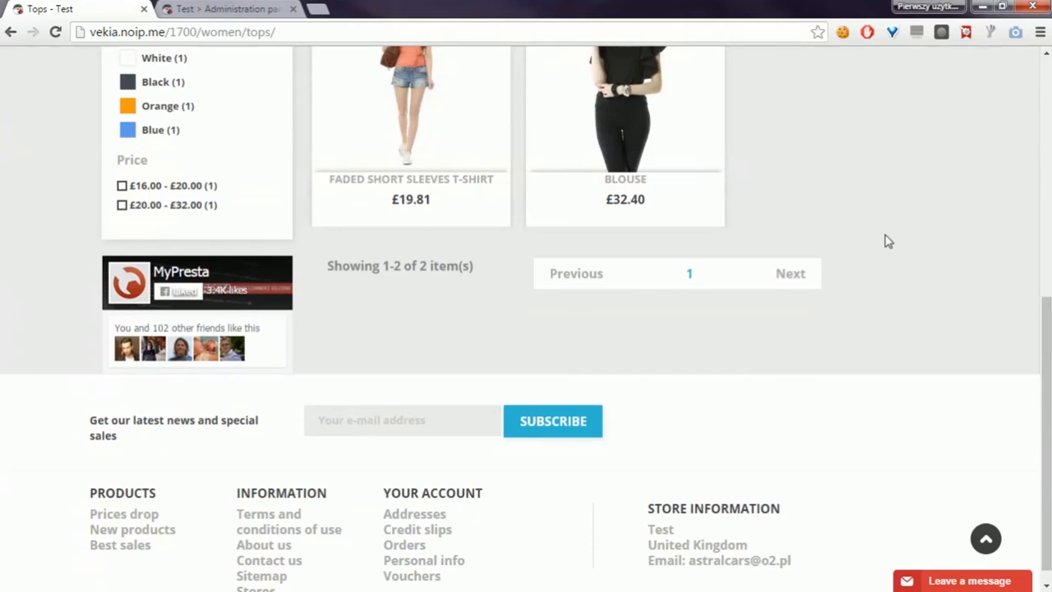
mouse_move(403, 293)
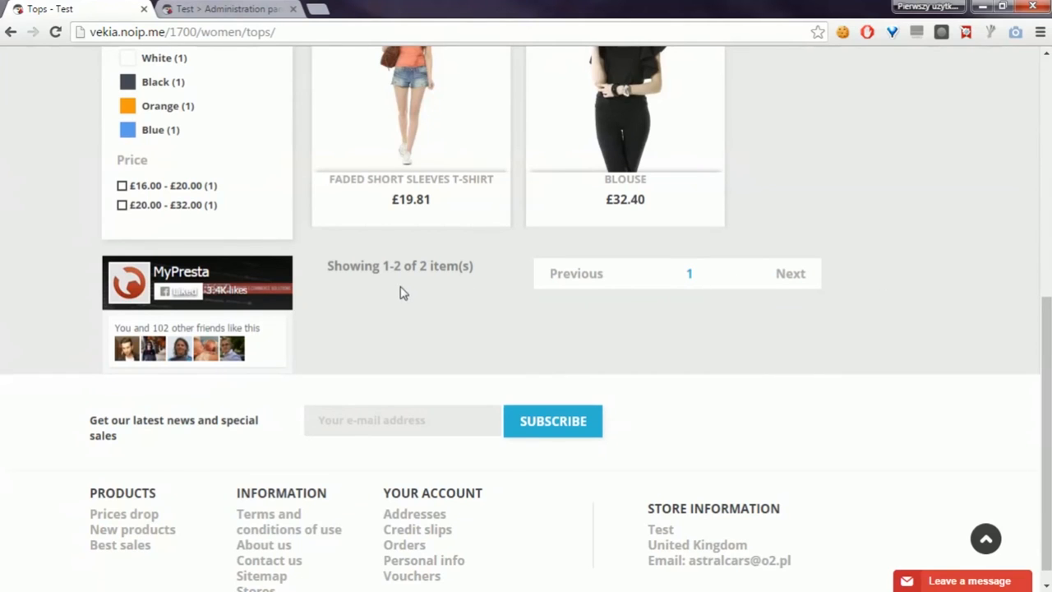
mouse_move(425, 381)
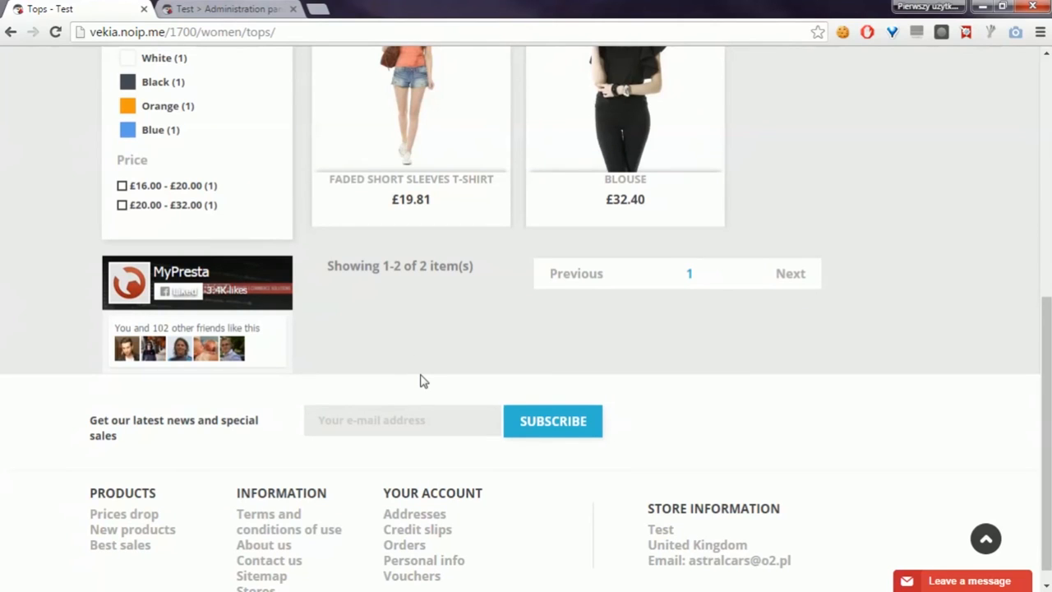
scroll("down", 3)
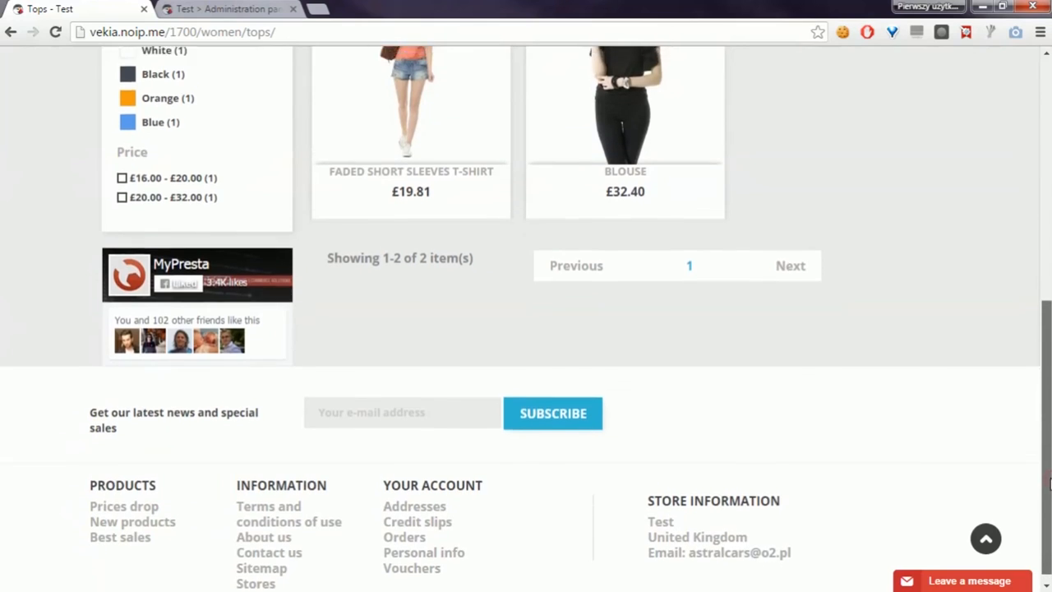
scroll("down", 3)
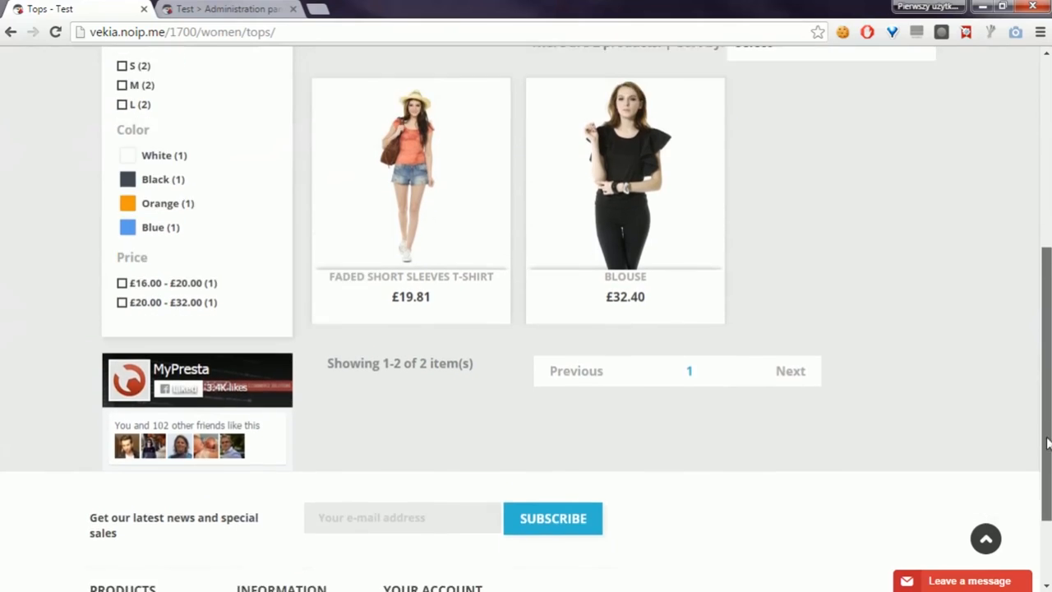
scroll("down", 3)
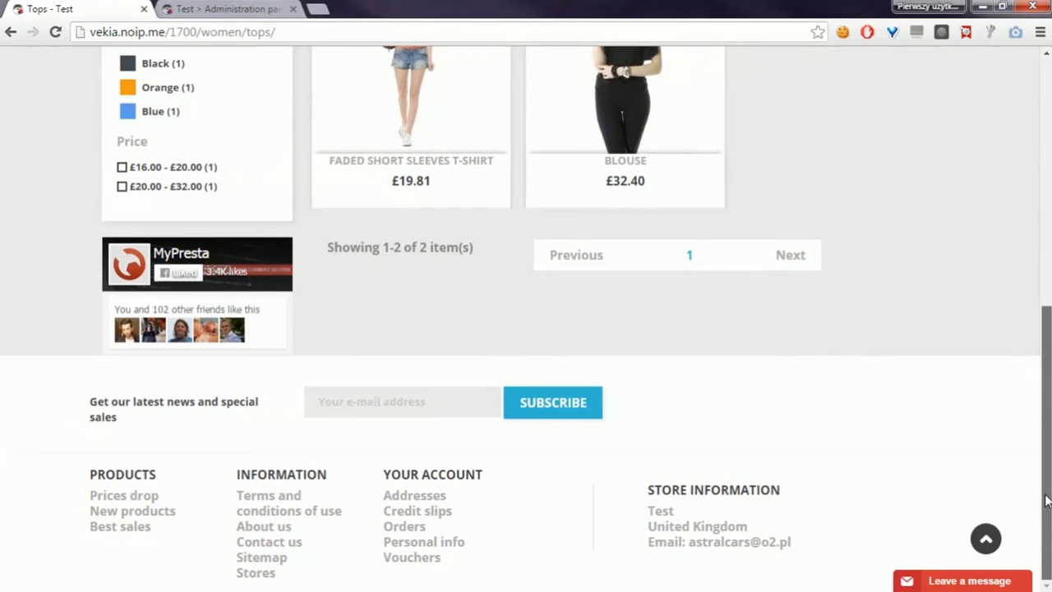